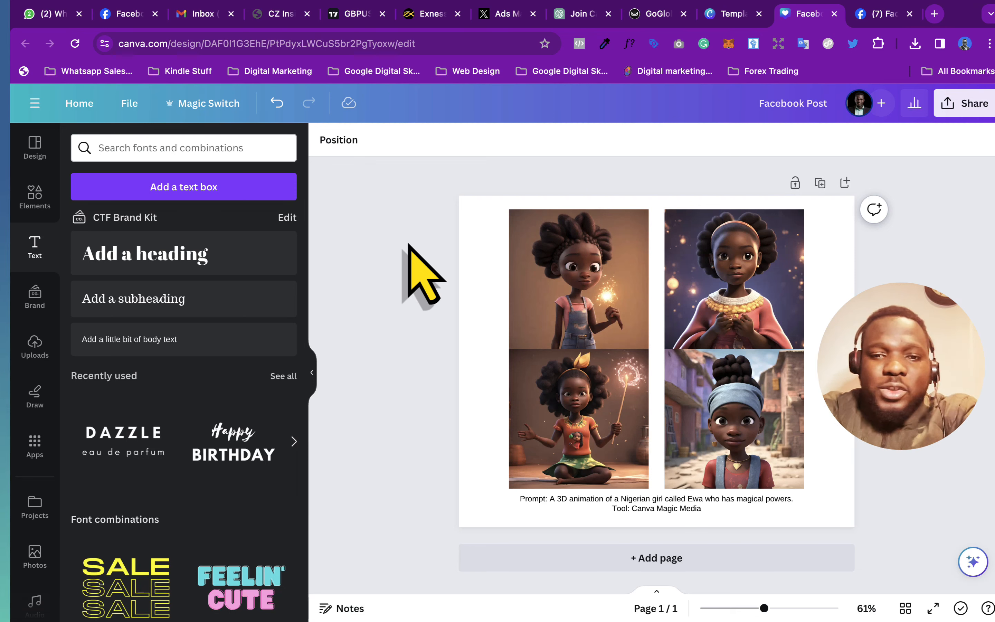
pyautogui.moveTo(451, 229)
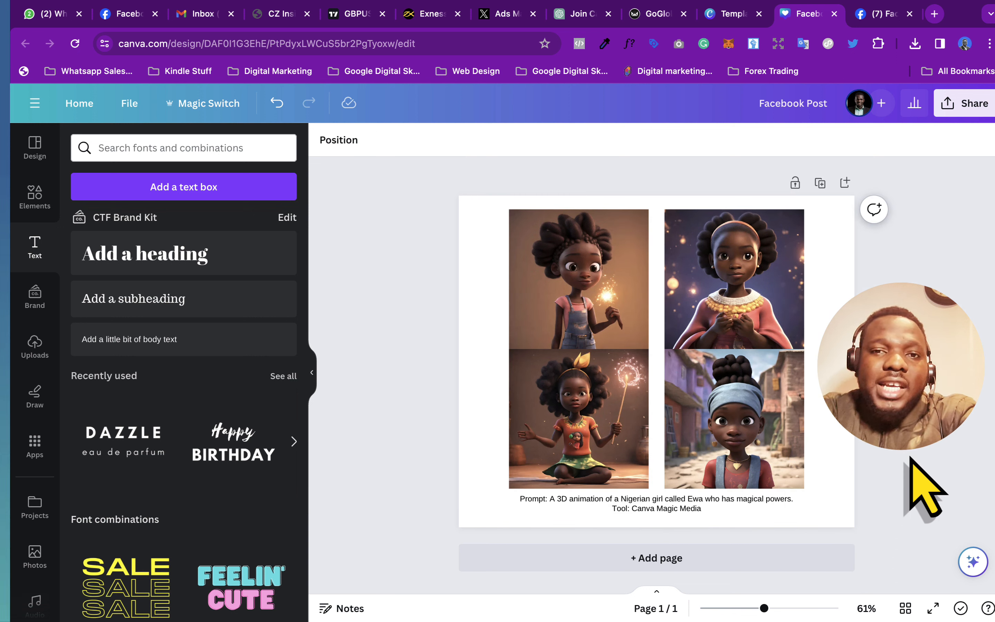
pyautogui.moveTo(913, 482)
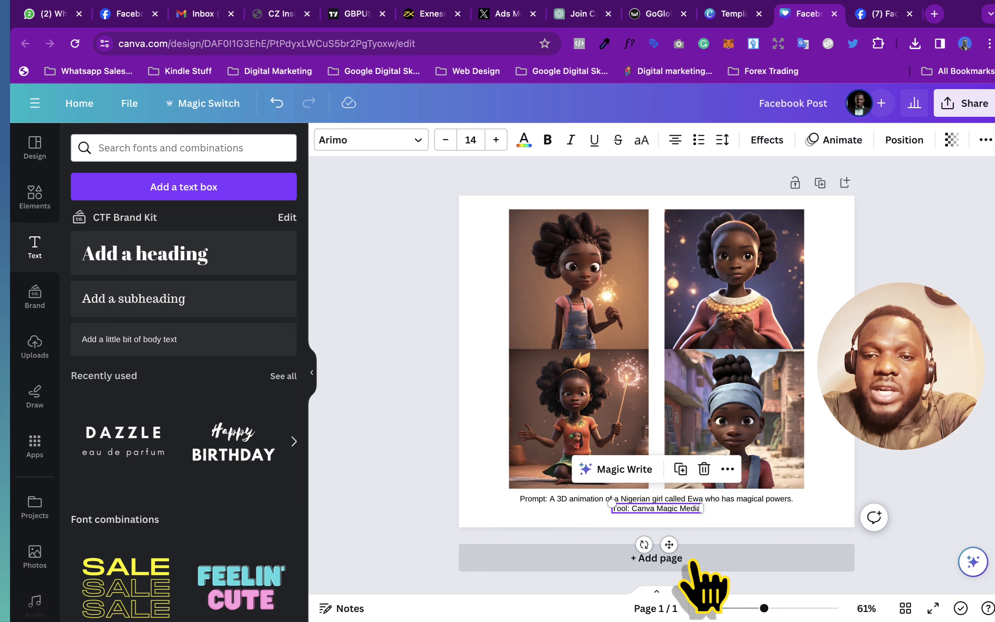
# Add a new blank page and show the installed apps list
pyautogui.click(656, 558)
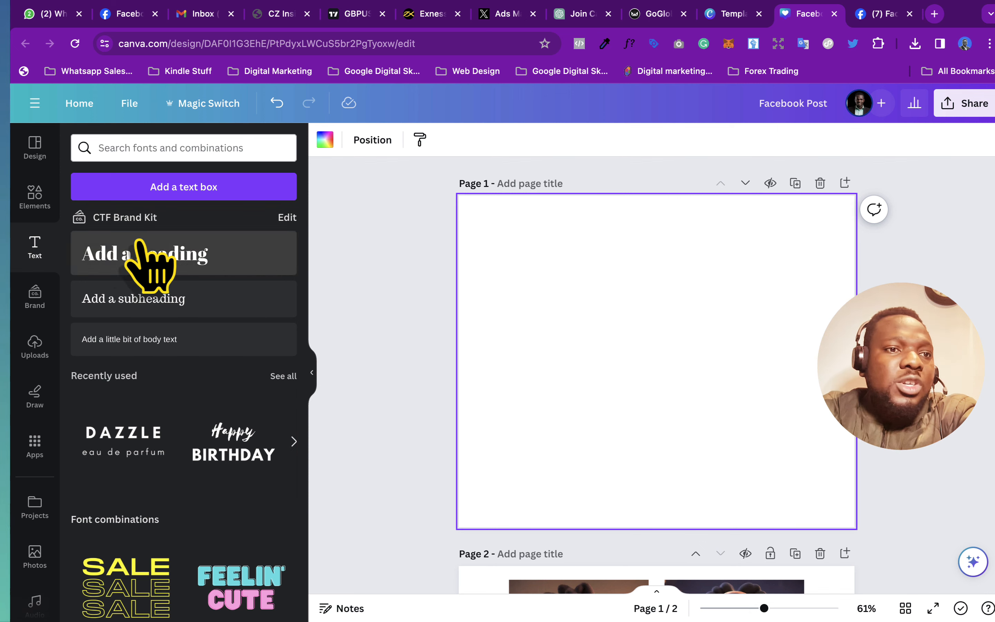
pyautogui.moveTo(35, 495)
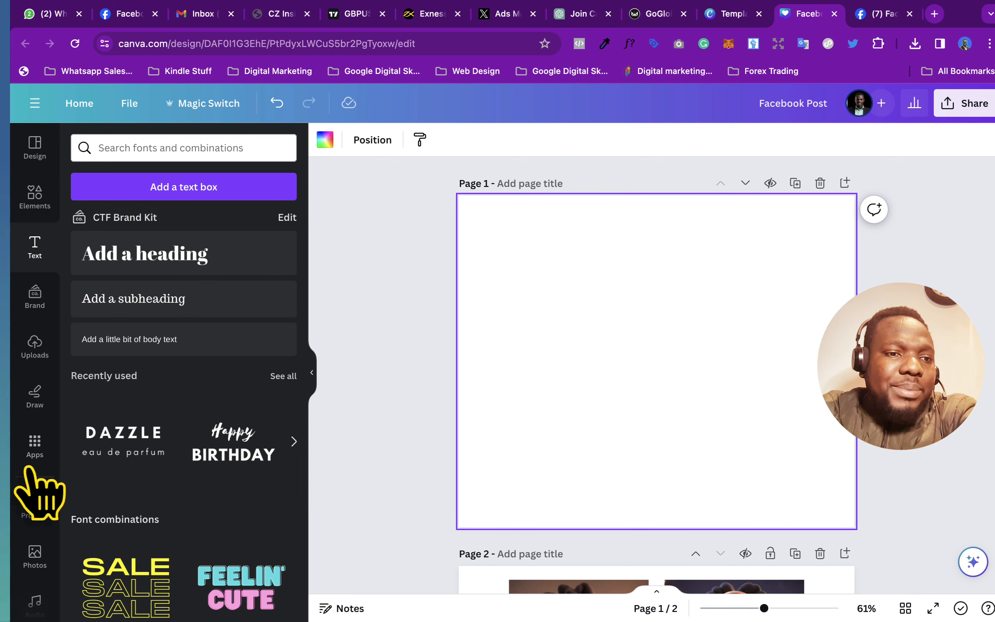
pyautogui.click(34, 444)
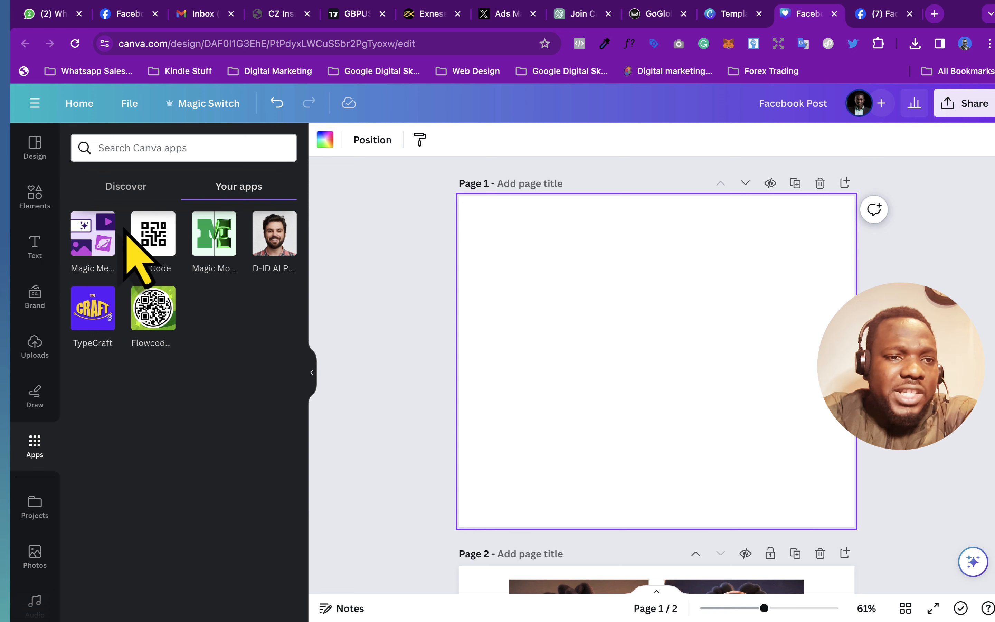
# Launch Magic Media and settle on its Images text-to-image mode after glancing at Videos
pyautogui.rightClick(93, 232)
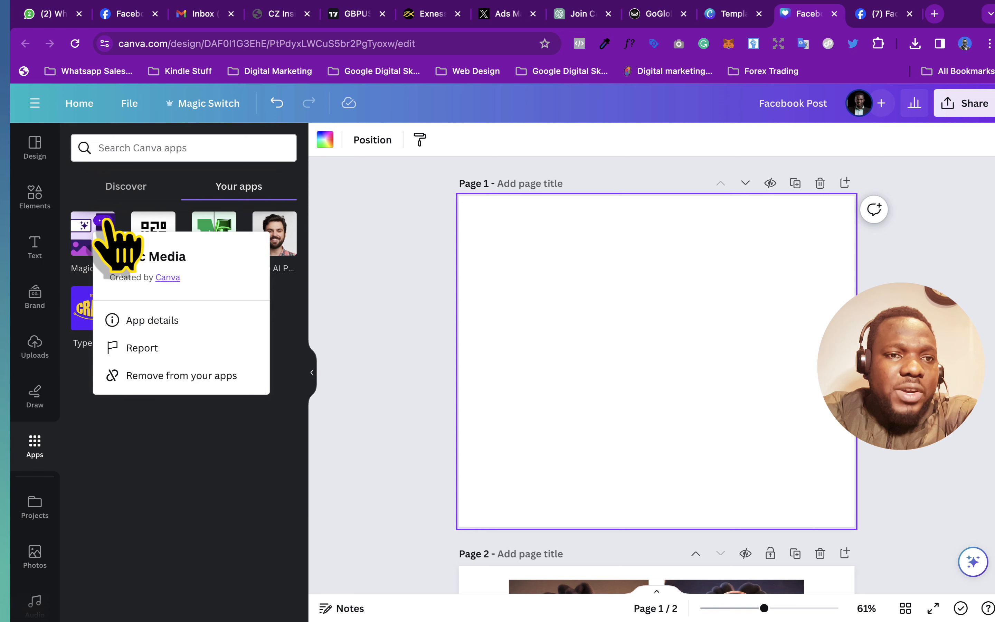
pyautogui.moveTo(178, 298)
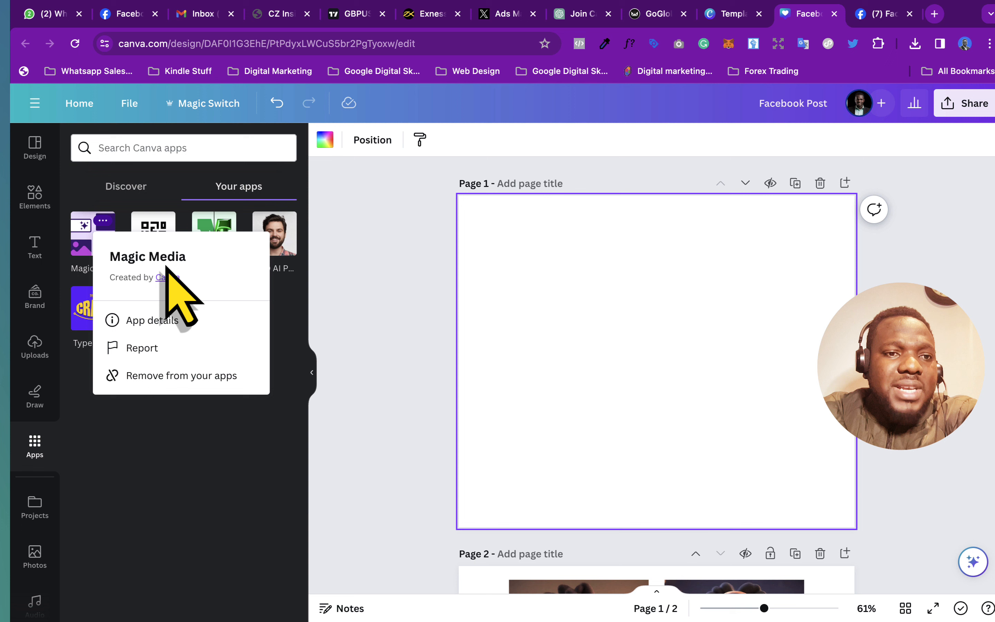
pyautogui.click(346, 311)
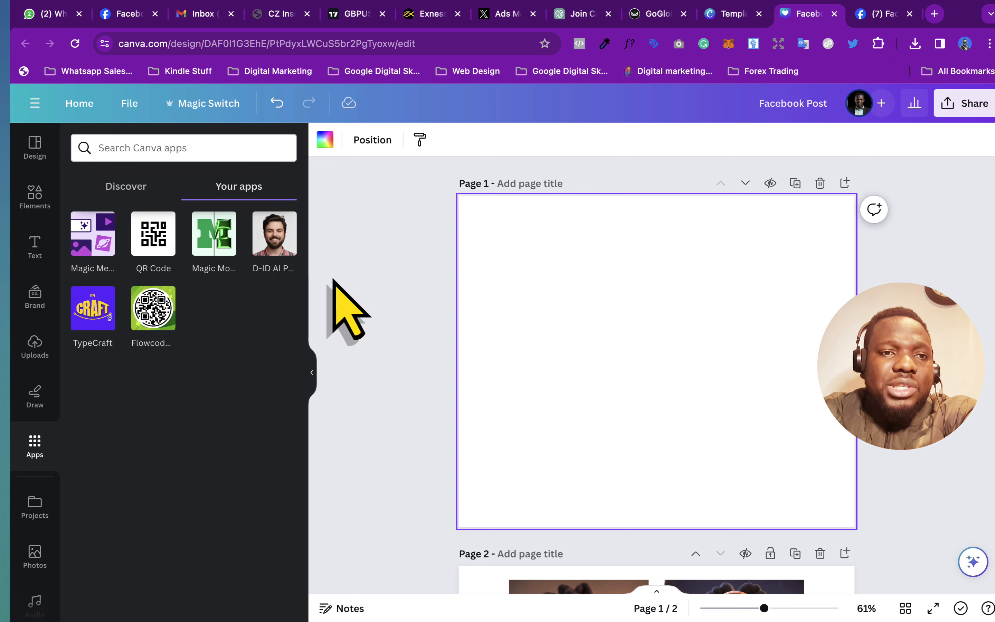
pyautogui.click(93, 233)
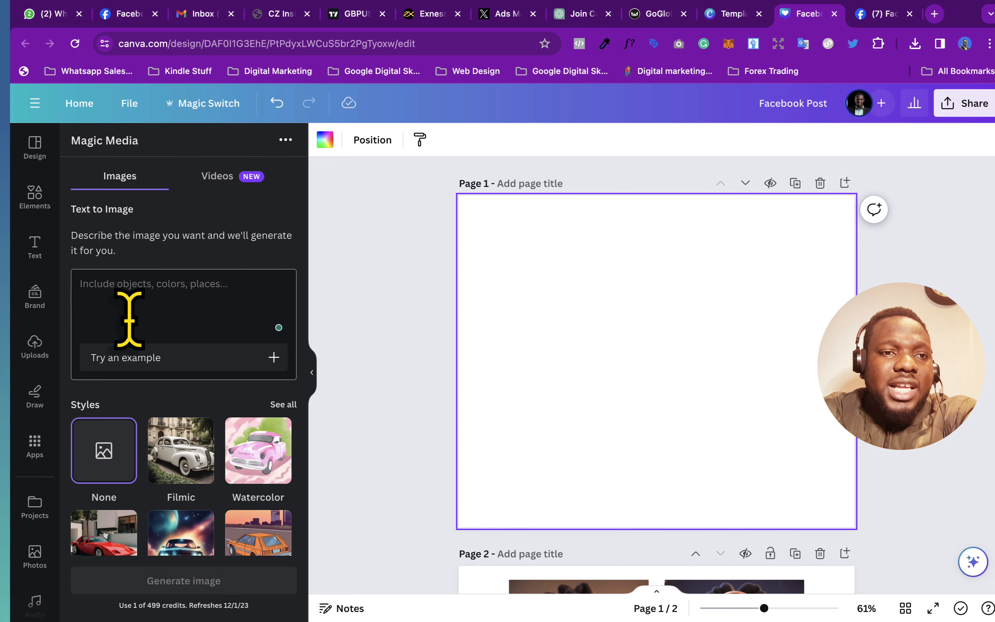
pyautogui.moveTo(216, 210)
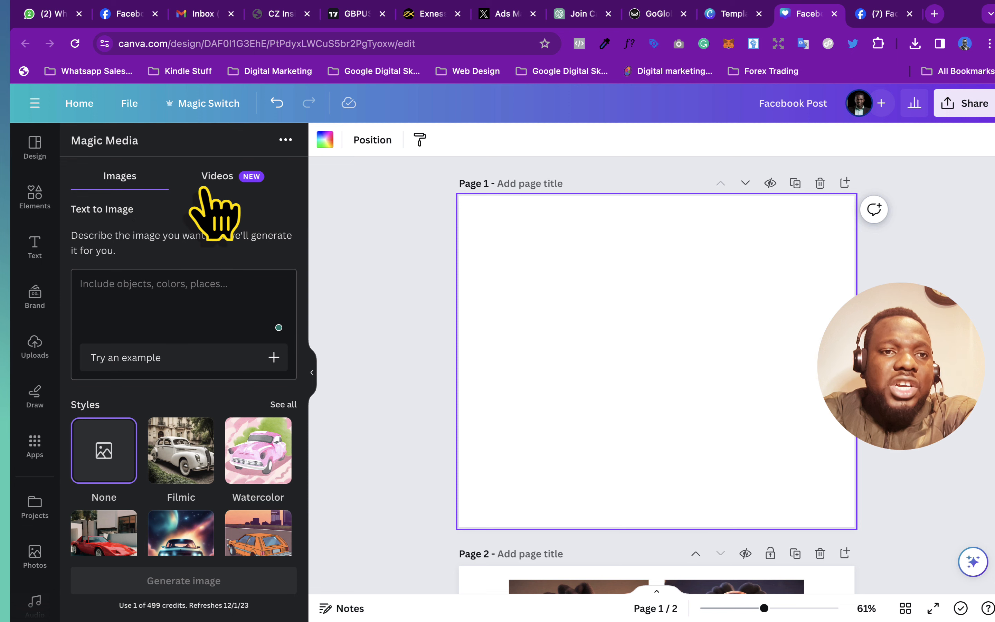
pyautogui.click(217, 176)
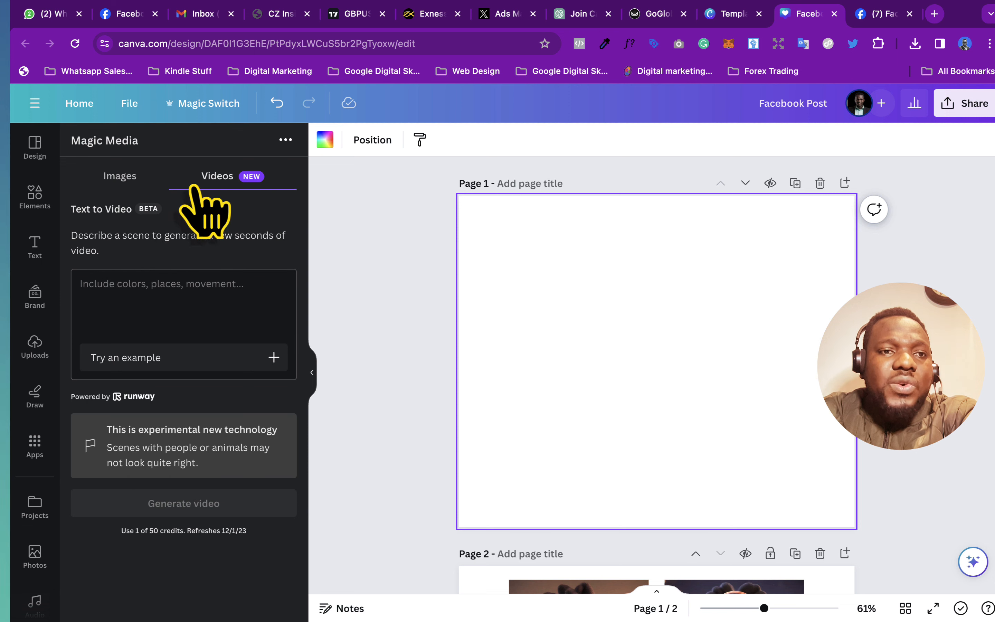
pyautogui.moveTo(159, 247)
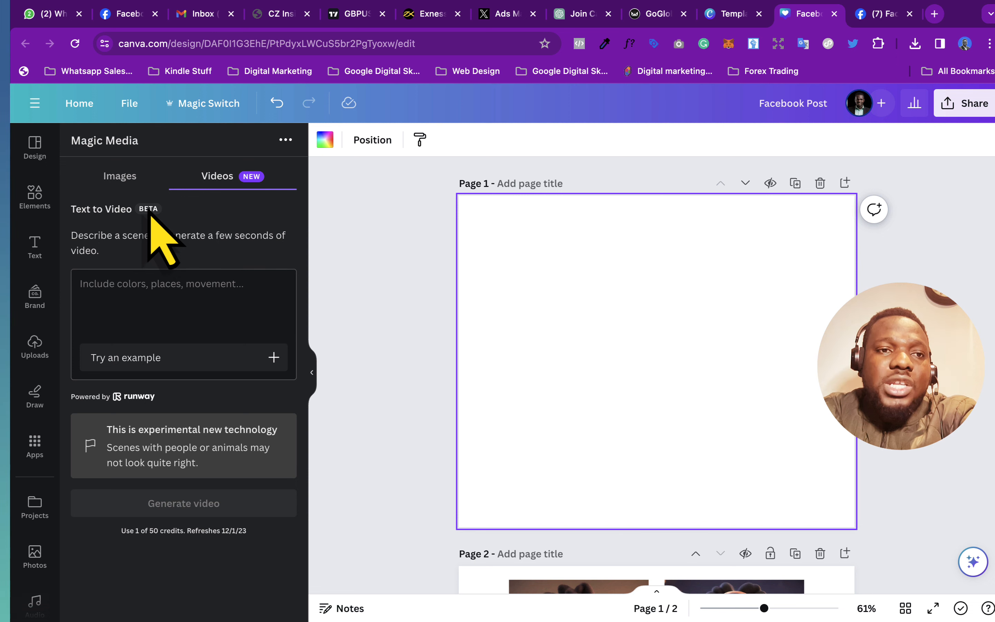
pyautogui.click(120, 176)
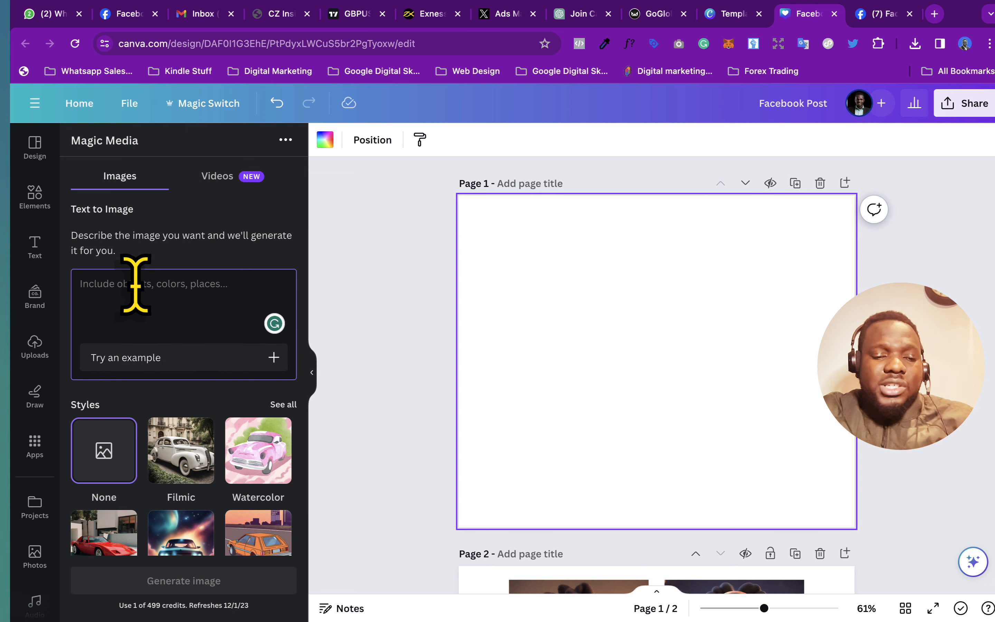
# Enter the prompt 'A 3D animation of a Indian girl called Aisha who has magical powers' and generate
pyautogui.write('A 3D animation of a Nigerian girl called Ewa who has magical powers')
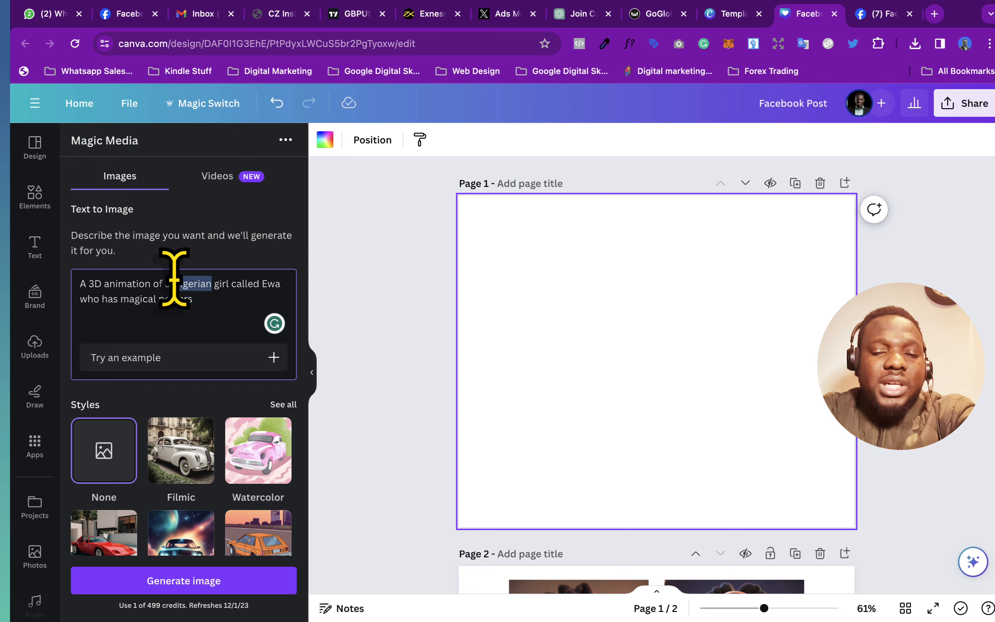
pyautogui.write('Indian')
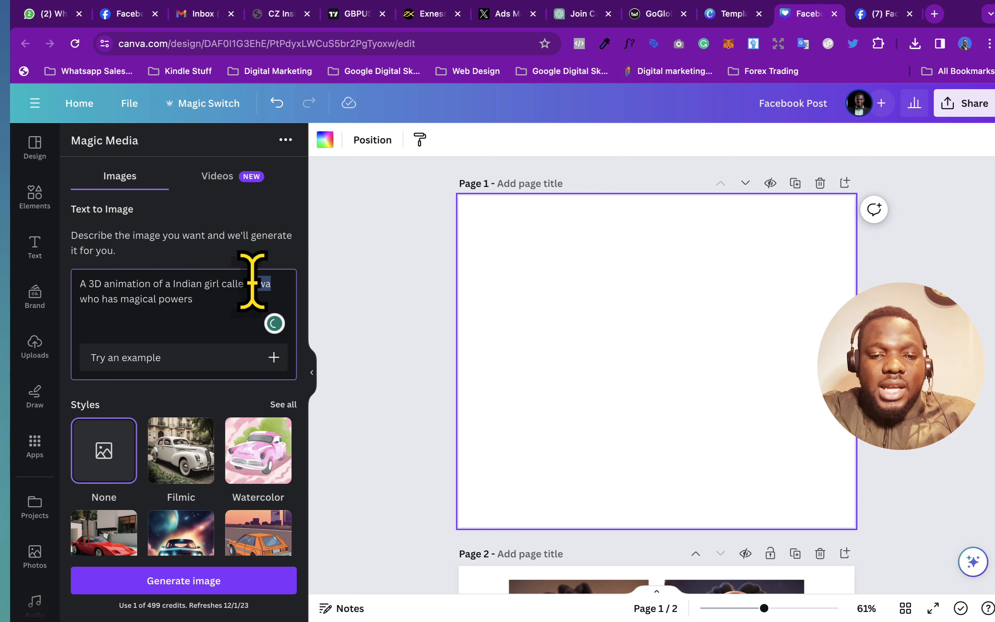
pyautogui.write('sha')
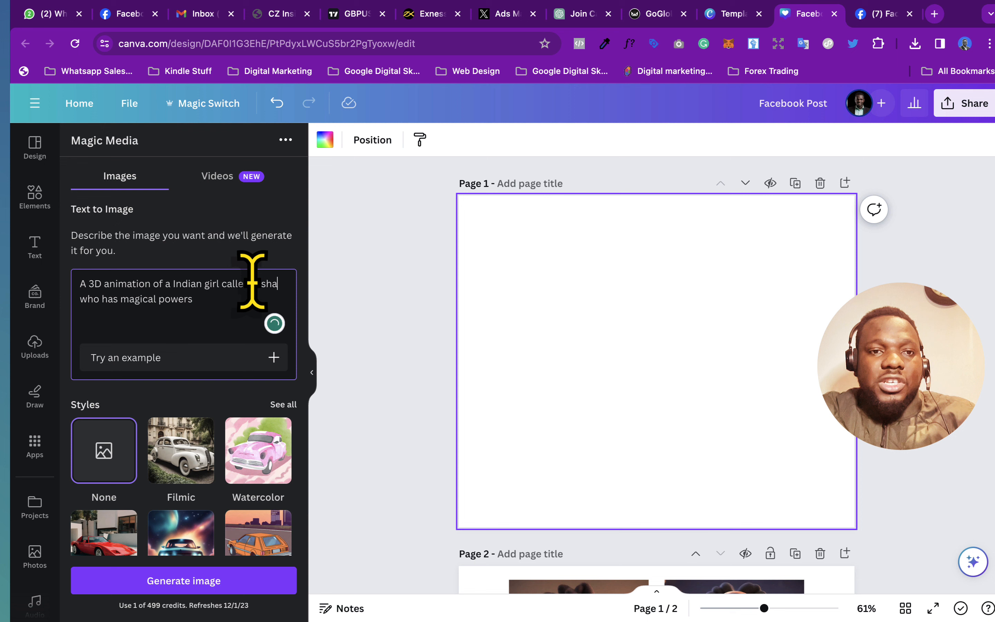
pyautogui.write('Aisha')
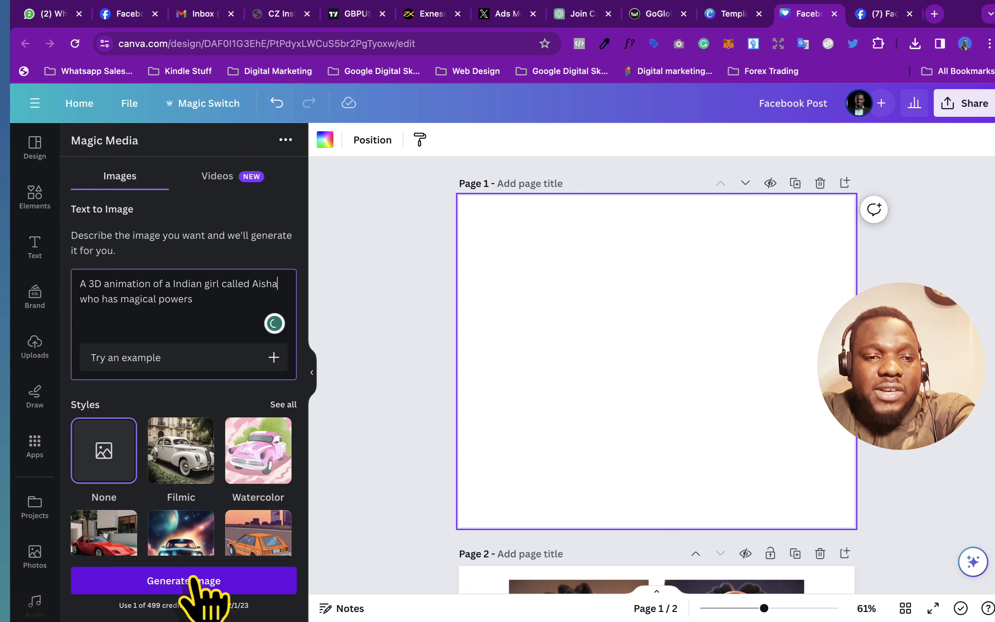
pyautogui.click(183, 580)
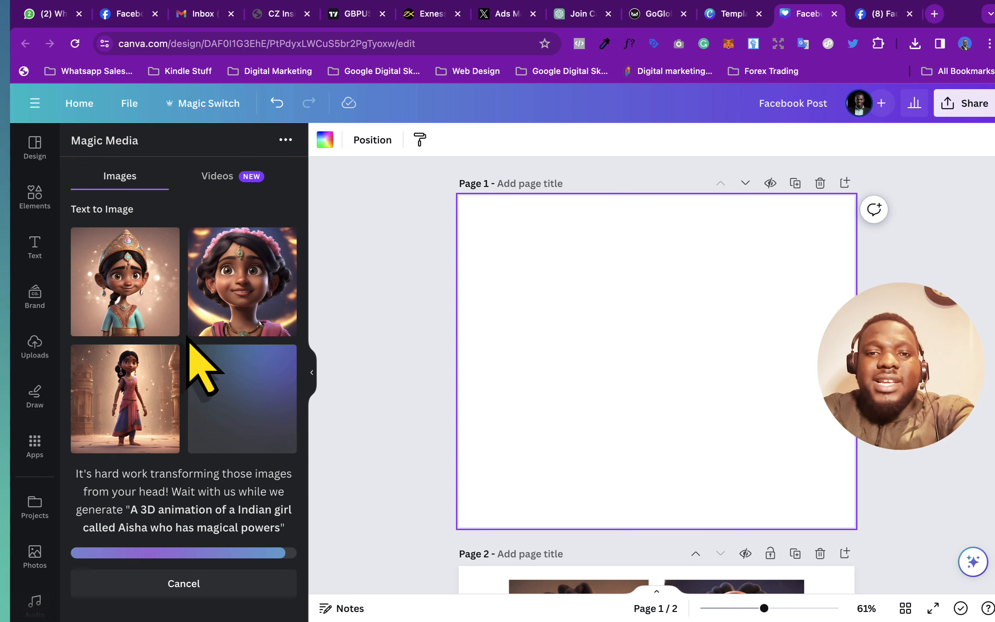
# Scroll the canvas while the four Aisha images finish generating
pyautogui.scroll(-3)
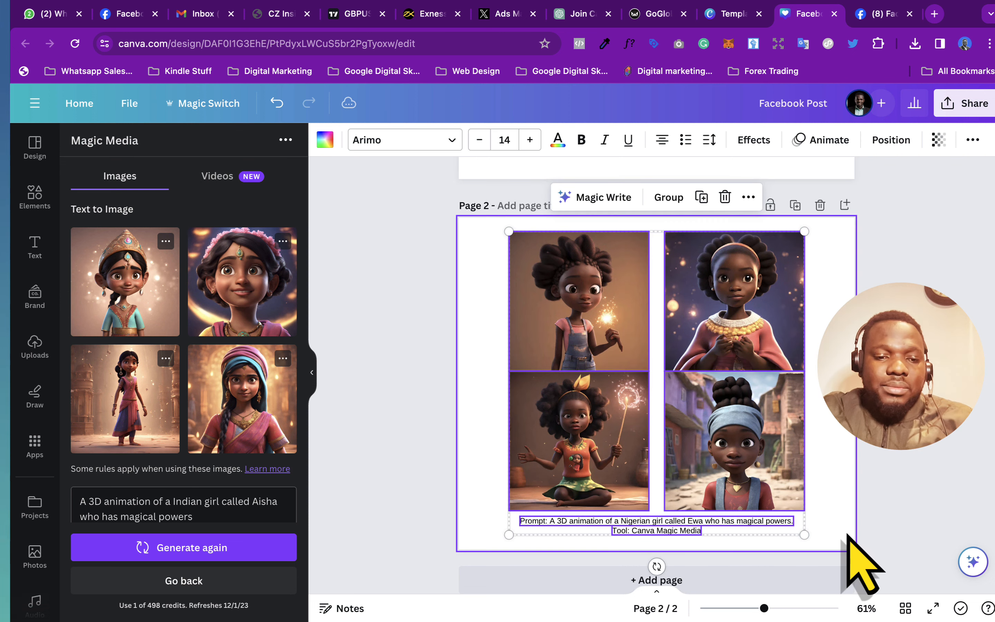
pyautogui.scroll(-3)
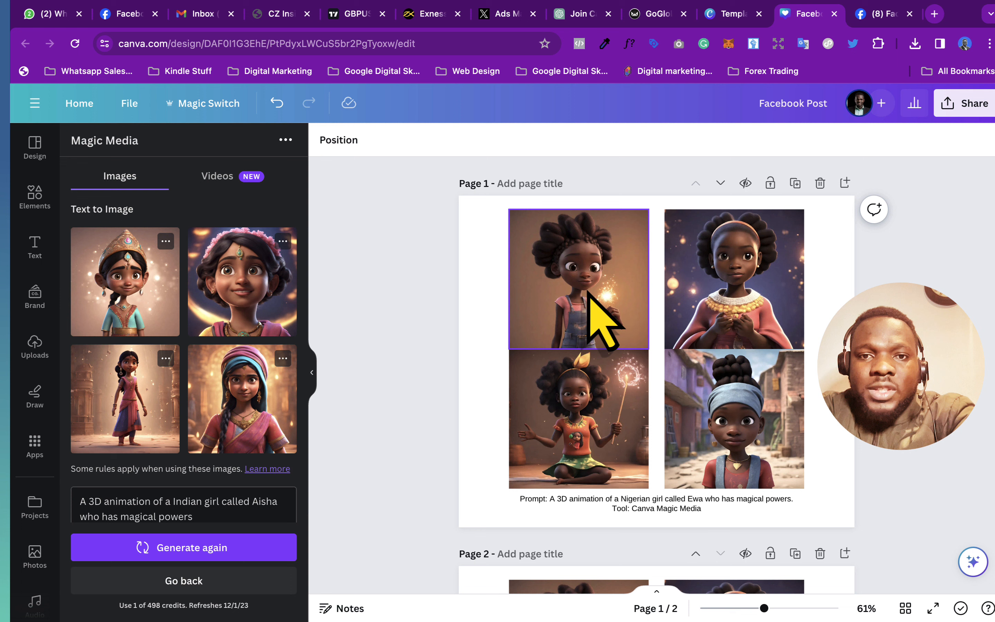
# Delete the four Nigerian-girl images from the 2x2 grid, leaving empty frames, and select the top-left one
pyautogui.click(578, 279)
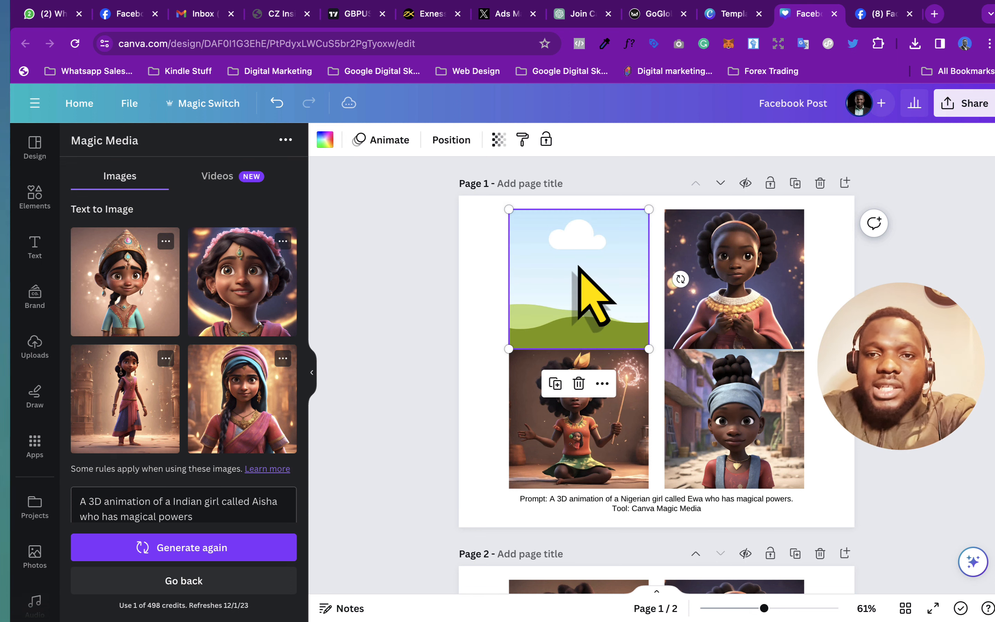
pyautogui.click(578, 418)
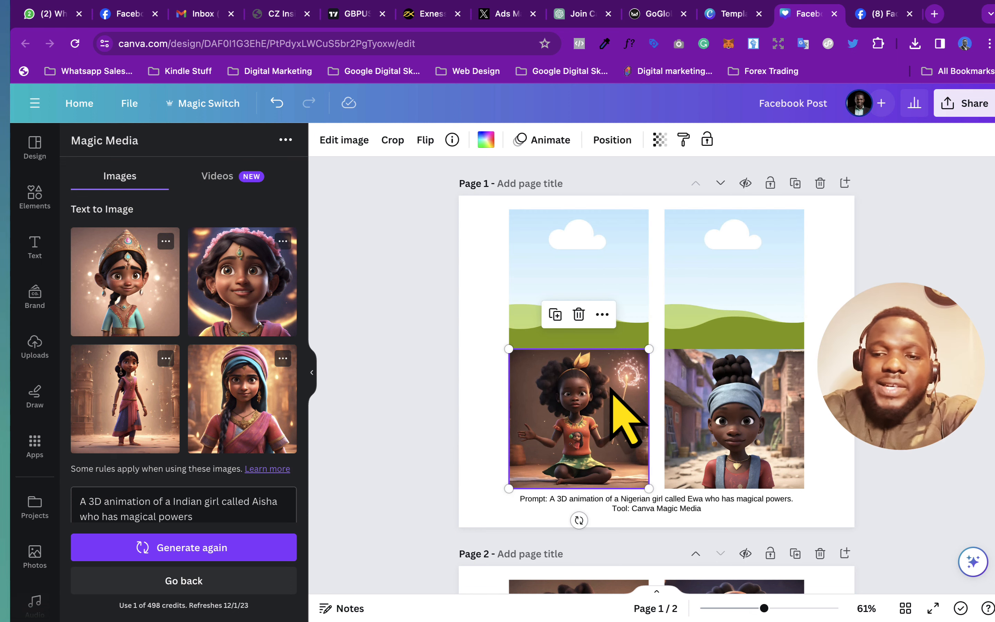
pyautogui.click(734, 419)
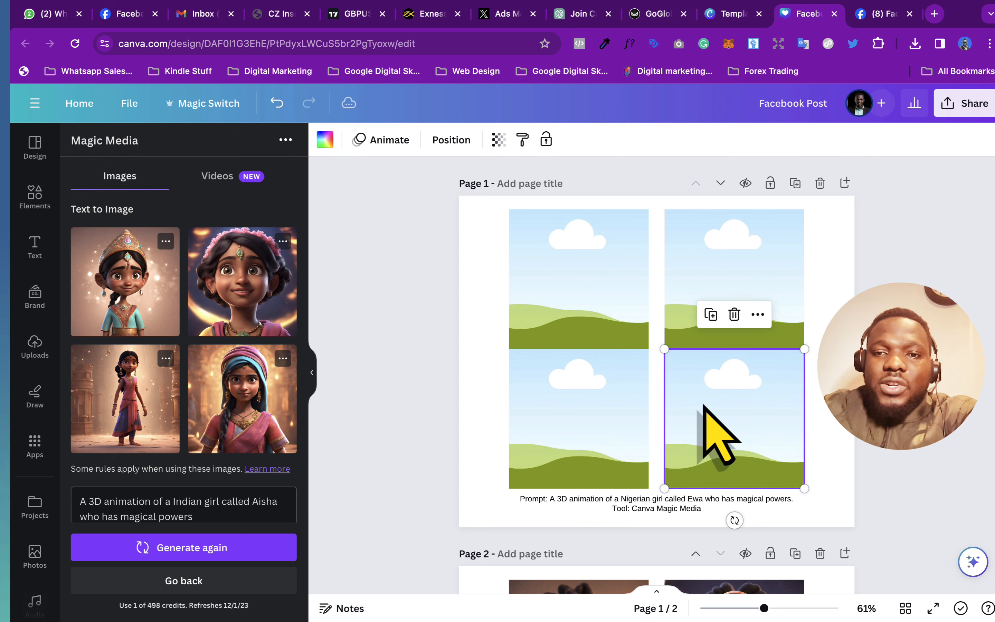
pyautogui.click(578, 279)
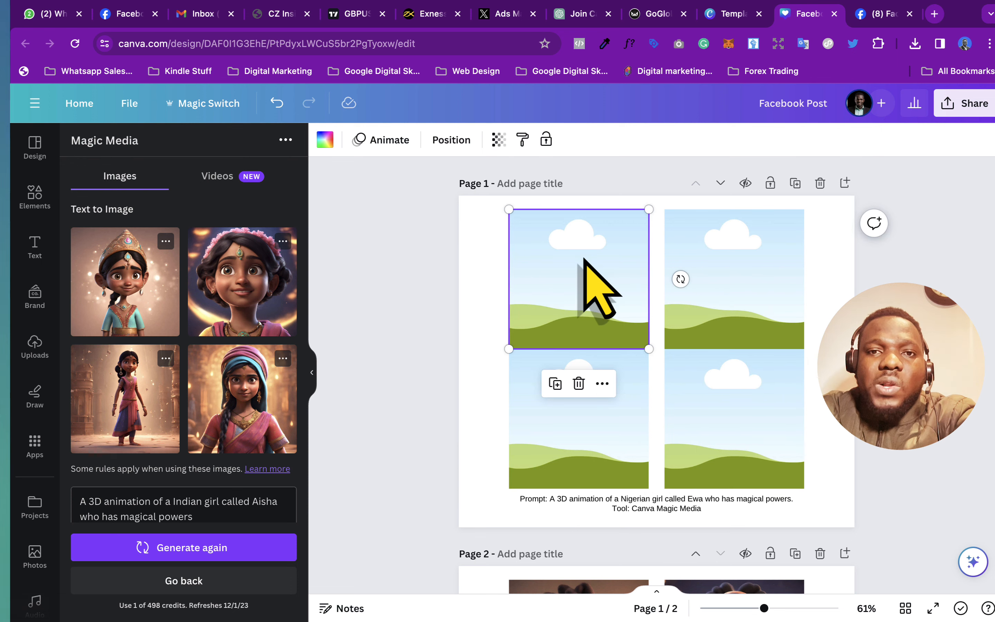
pyautogui.moveTo(90, 241)
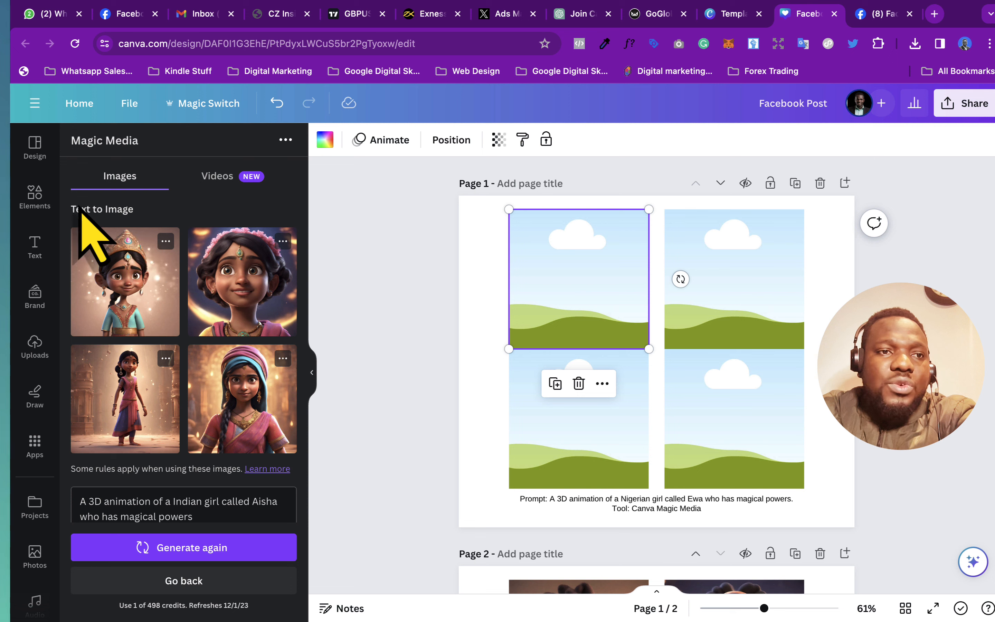
pyautogui.moveTo(34, 196)
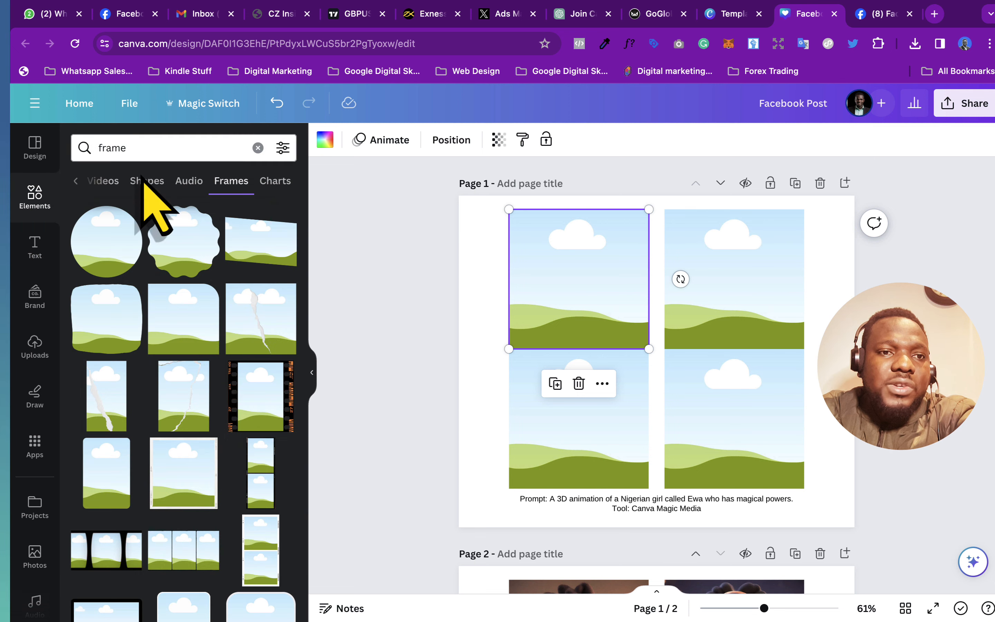
pyautogui.moveTo(60, 247)
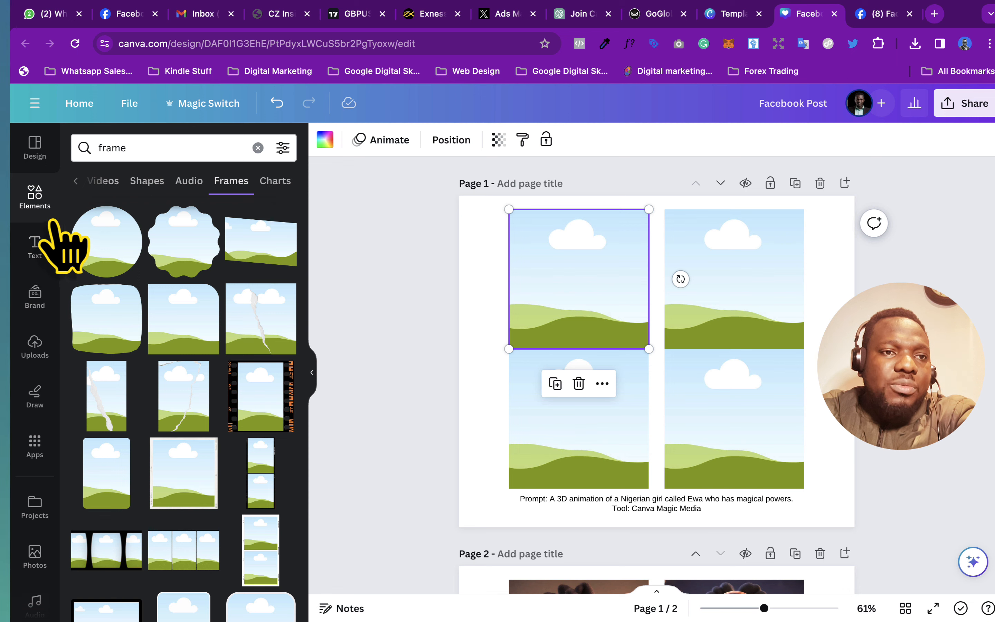
# Return to the installed apps list from the sidebar
pyautogui.click(35, 447)
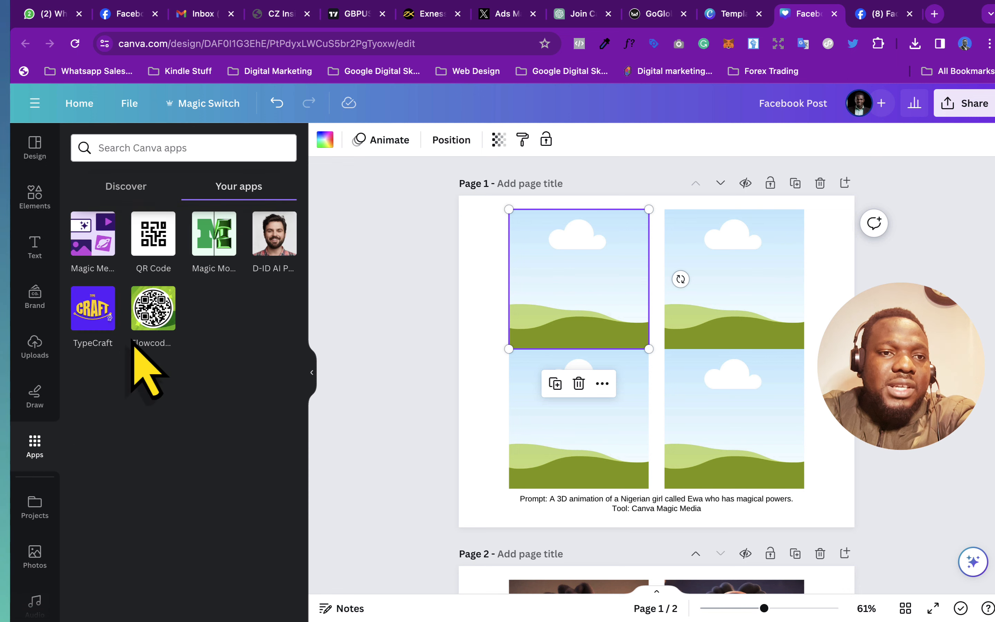
# Reopen the Magic Media results and add the crowned girl image to the page
pyautogui.click(92, 233)
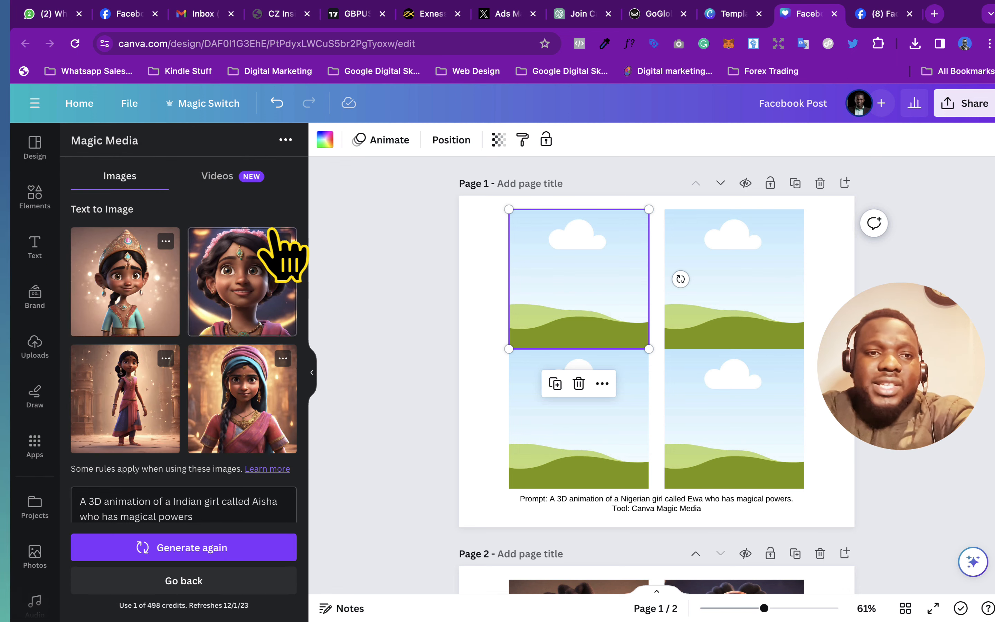
pyautogui.moveTo(143, 311)
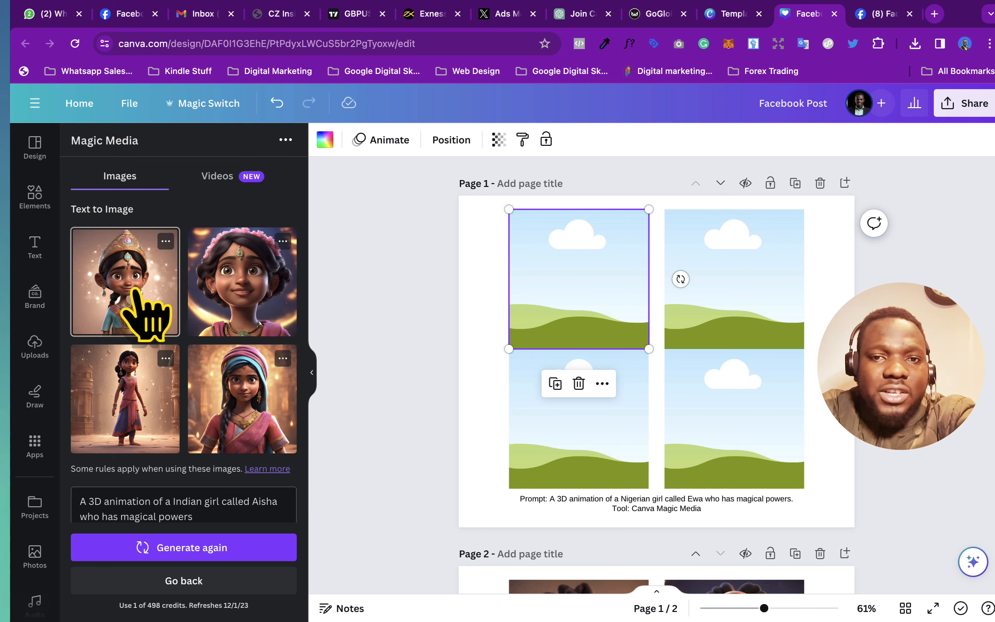
pyautogui.click(124, 282)
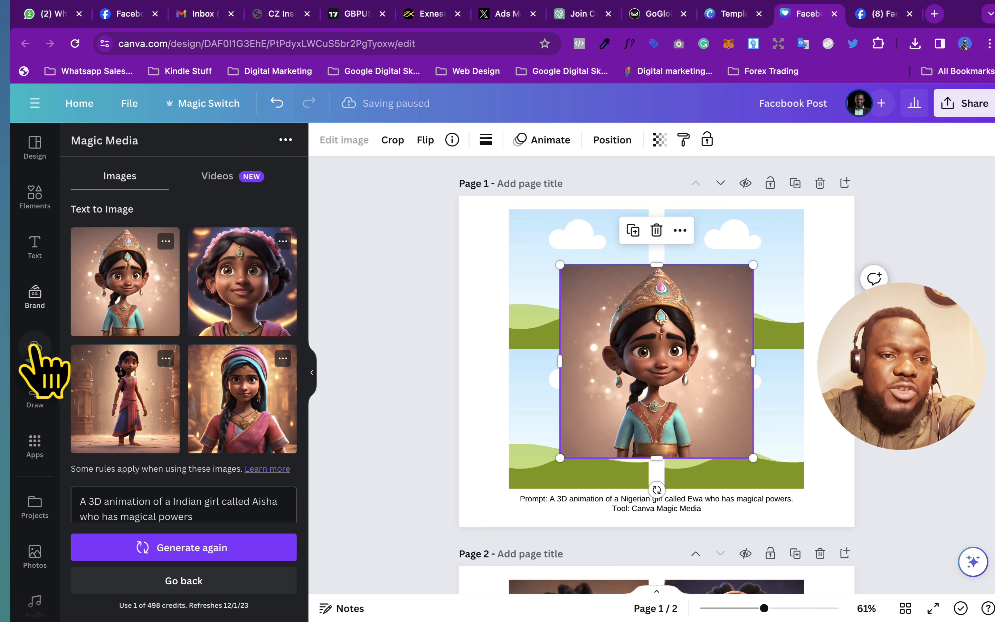
pyautogui.moveTo(666, 431)
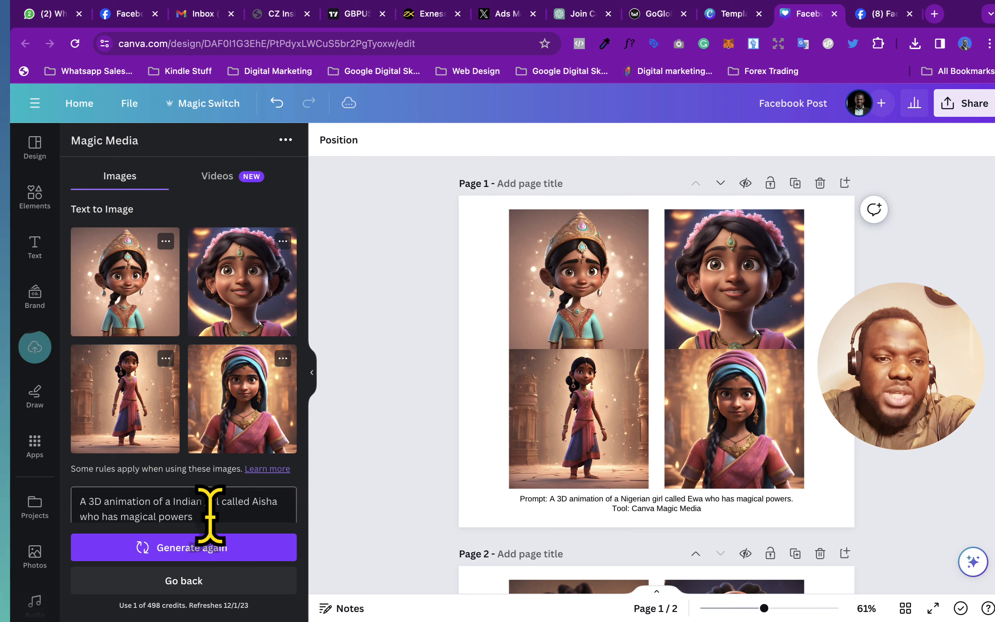
# Copy the generator prompt and select the caption's old prompt sentence to replace it
pyautogui.tripleClick(183, 508)
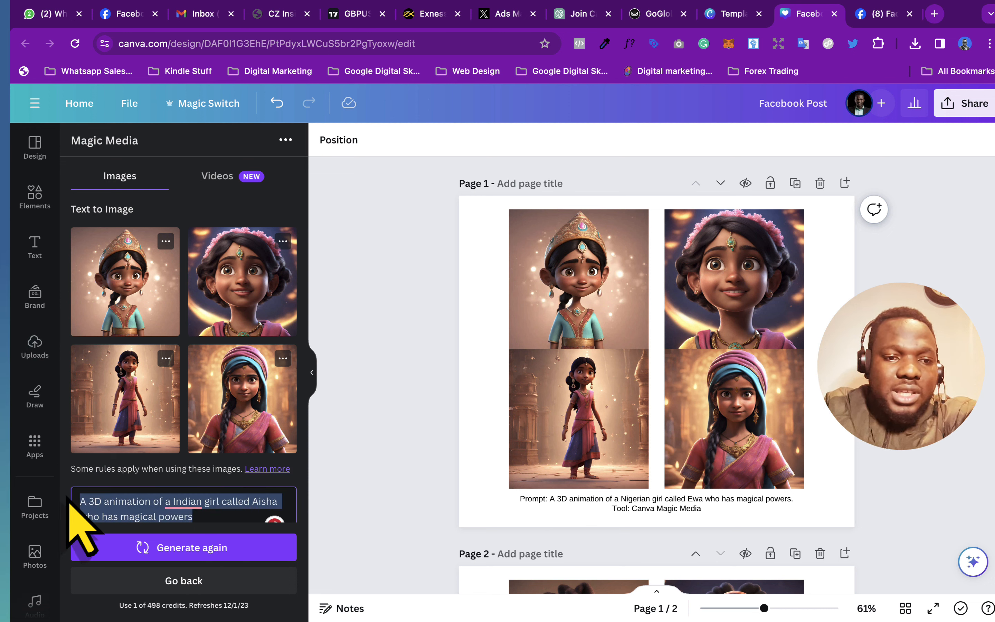
pyautogui.moveTo(638, 572)
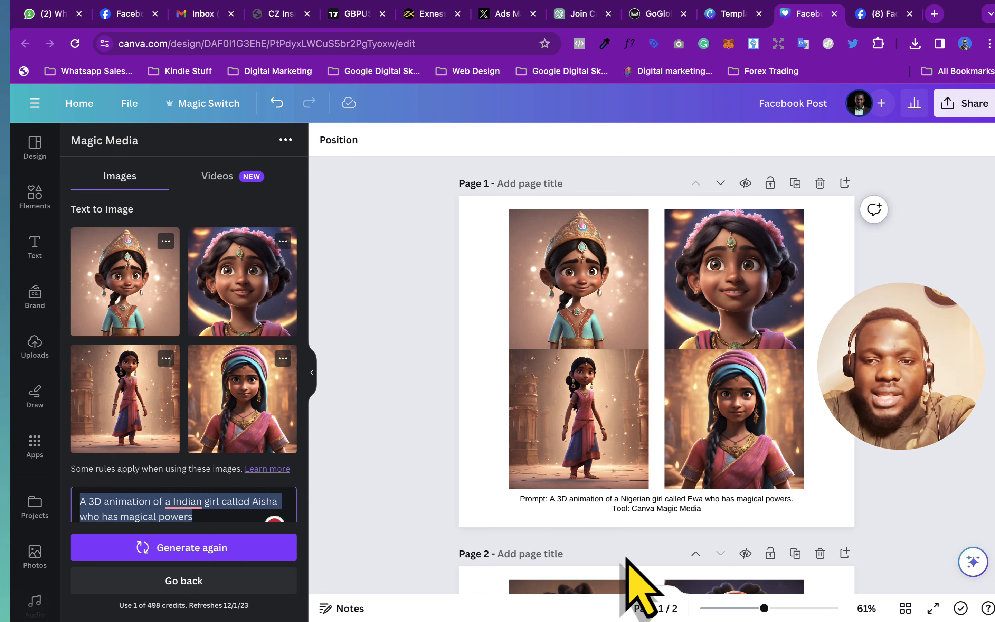
pyautogui.click(189, 502)
pyautogui.write('n')
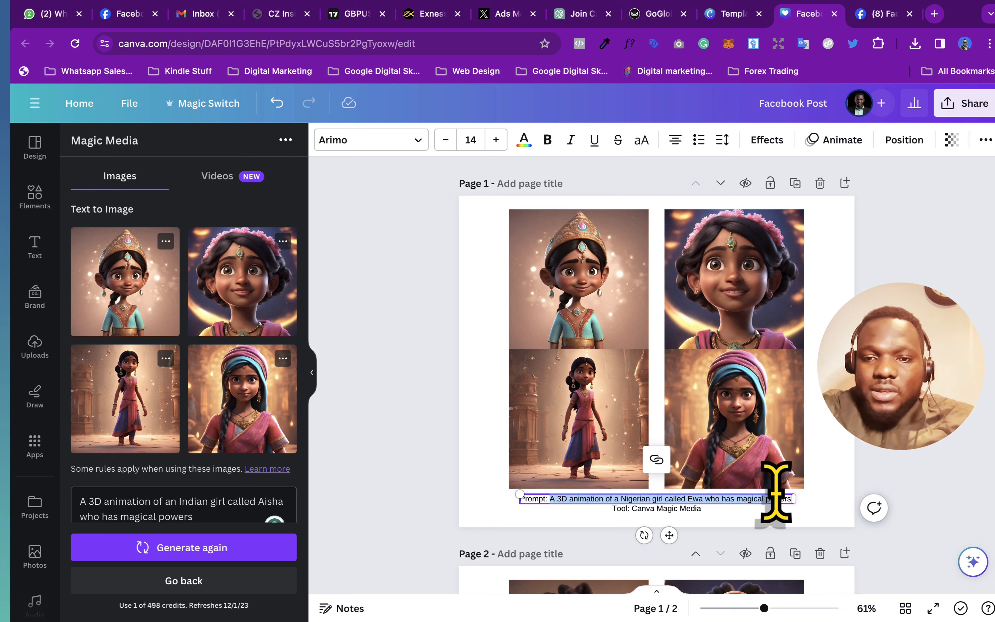
pyautogui.click(796, 532)
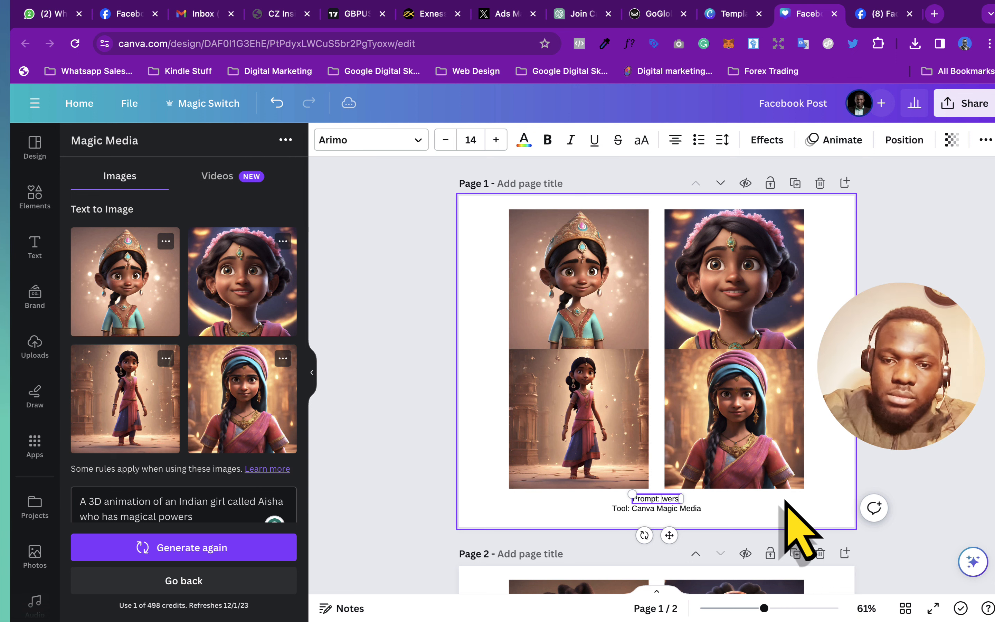
pyautogui.moveTo(710, 532)
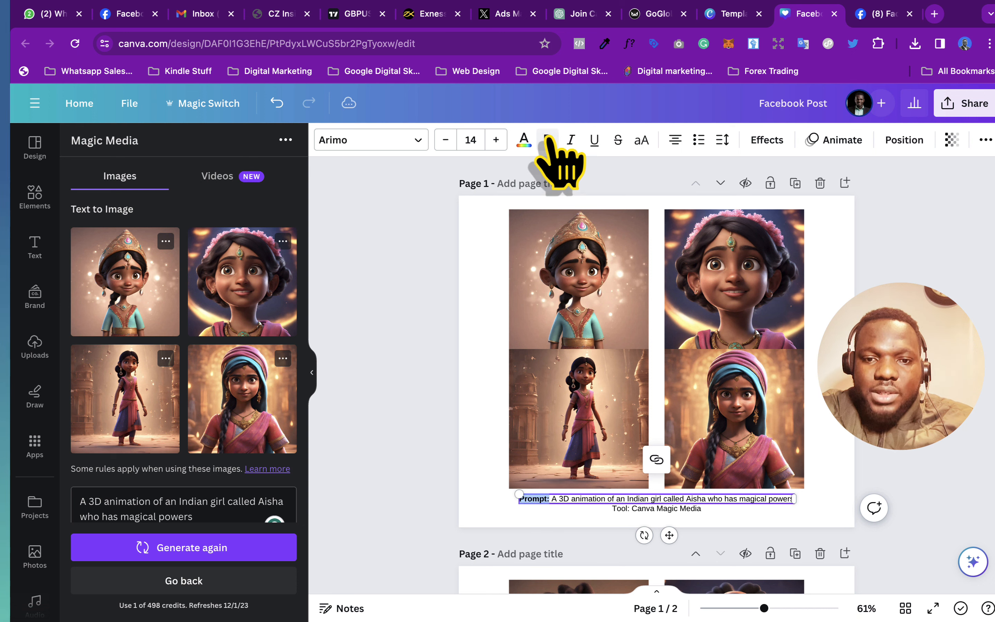
# Bold the 'Prompt:' and 'Tool:' labels in the caption and deselect
pyautogui.click(655, 508)
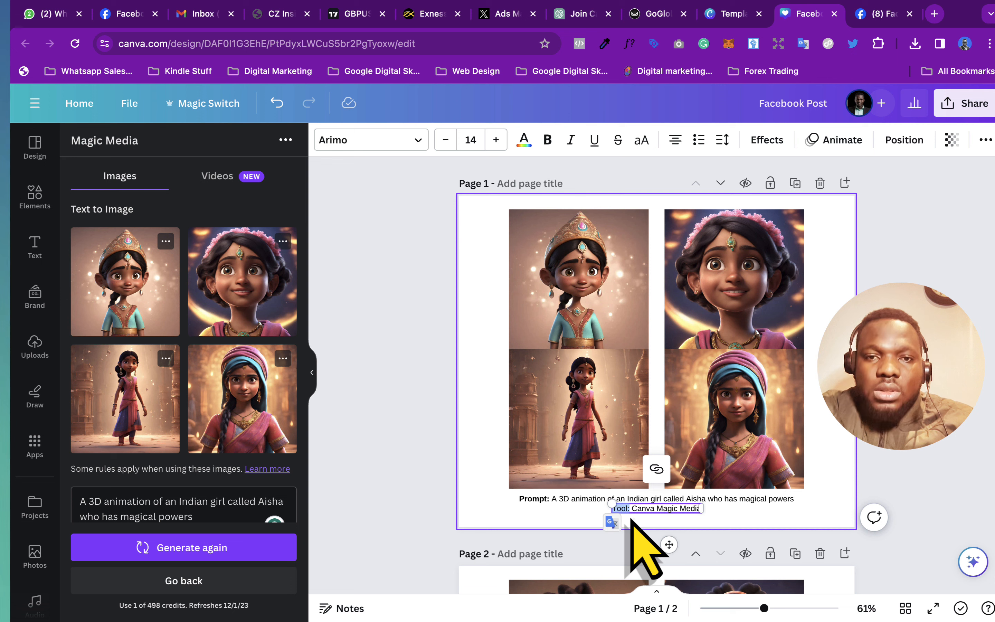
pyautogui.click(577, 279)
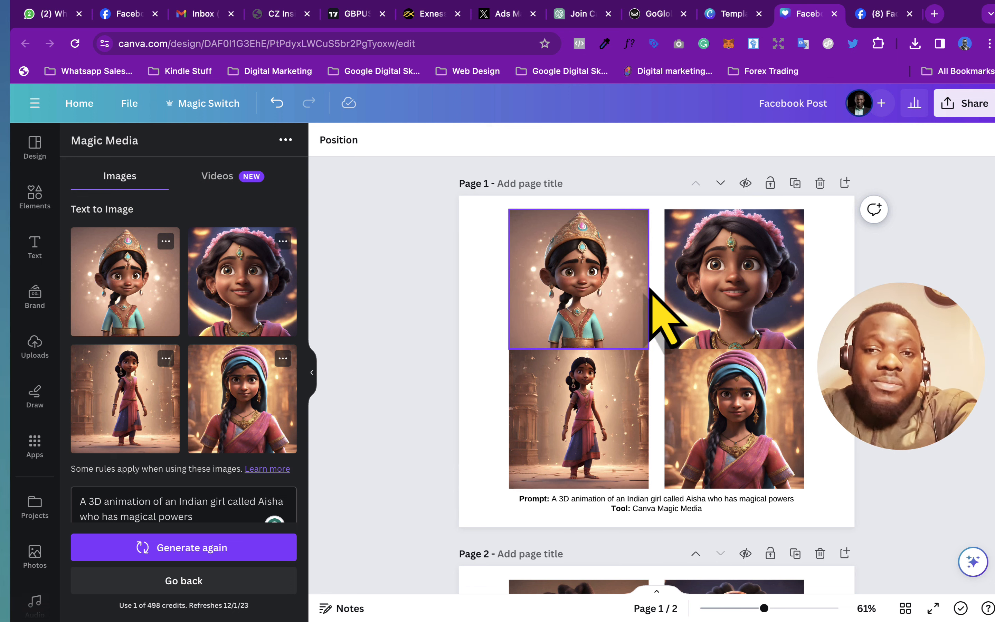
pyautogui.click(734, 279)
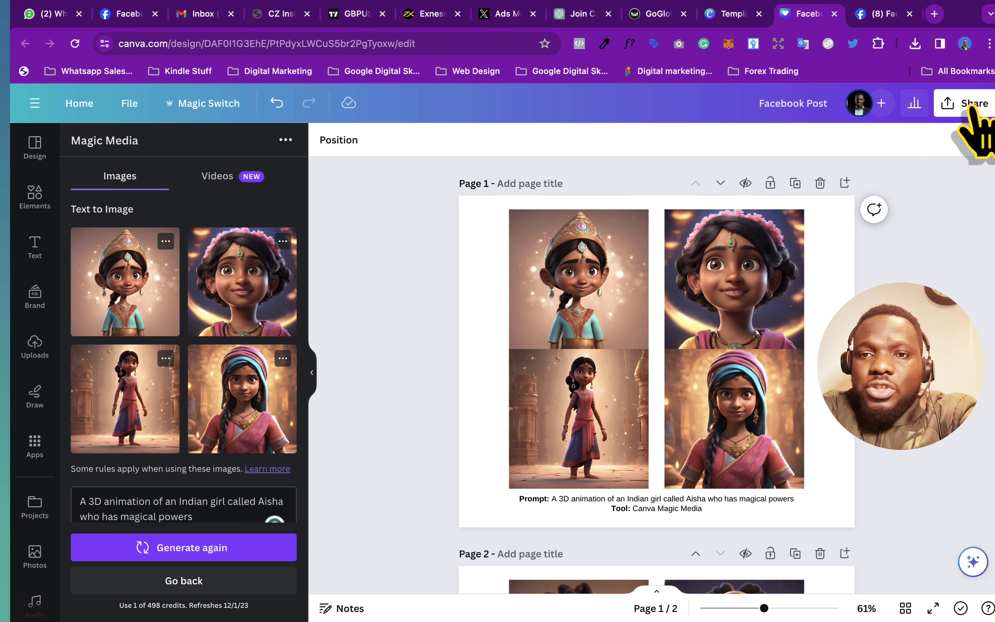
# Download only Page 1 as a PNG via Share > Download
pyautogui.click(968, 103)
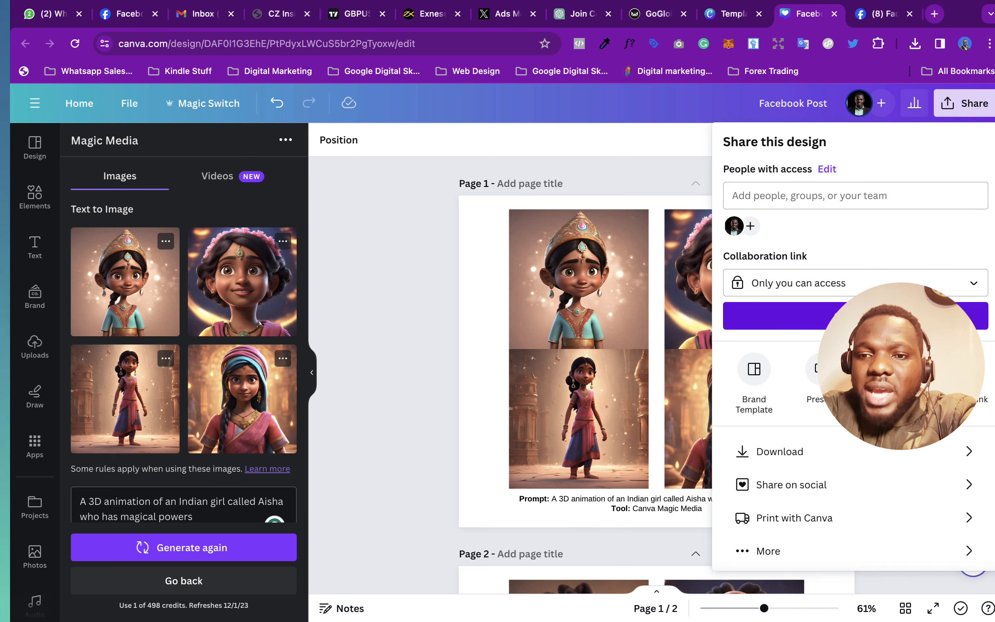
pyautogui.click(780, 451)
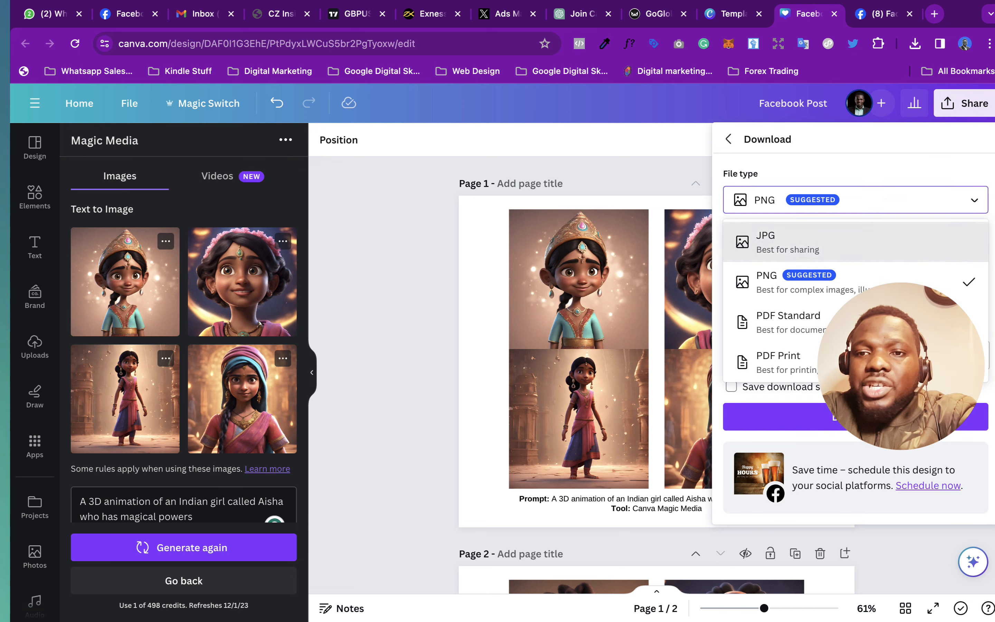
pyautogui.click(766, 281)
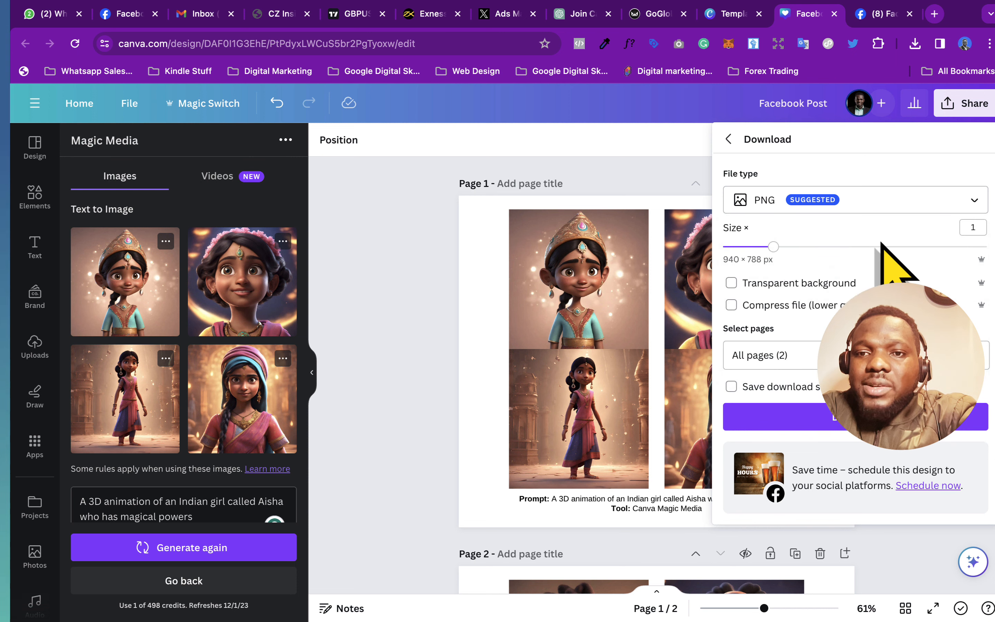
pyautogui.click(771, 354)
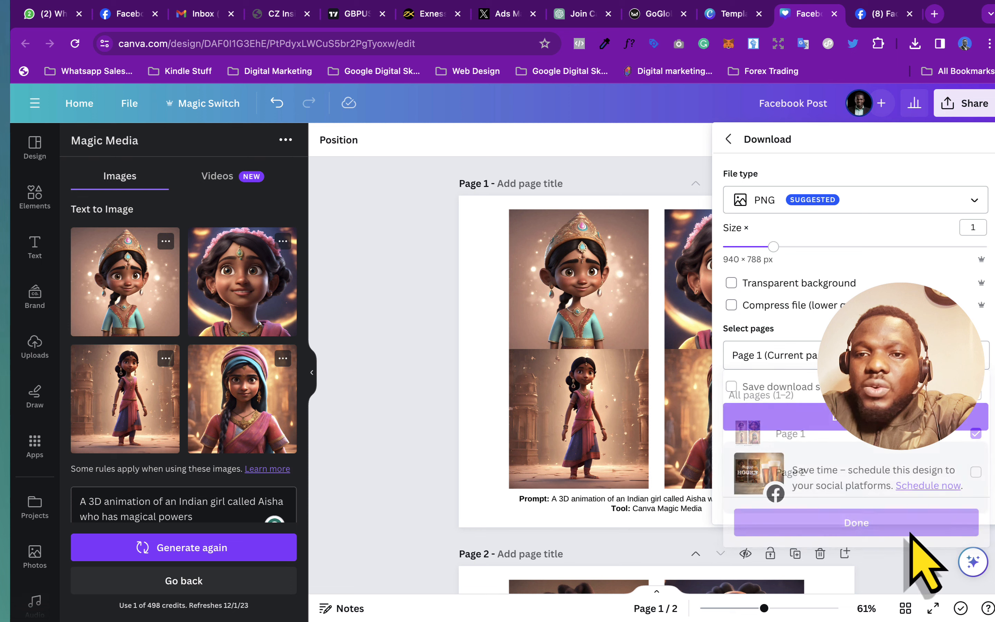
pyautogui.click(855, 522)
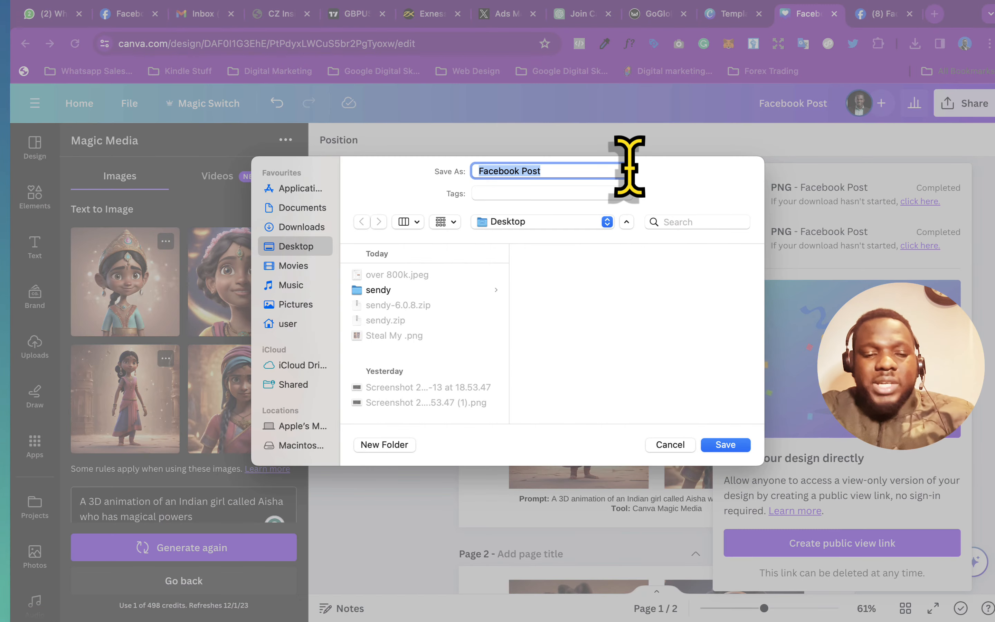
# Name the downloaded PNG 'Indian girl with magic powers' in the Save As dialog
pyautogui.write('Indian')
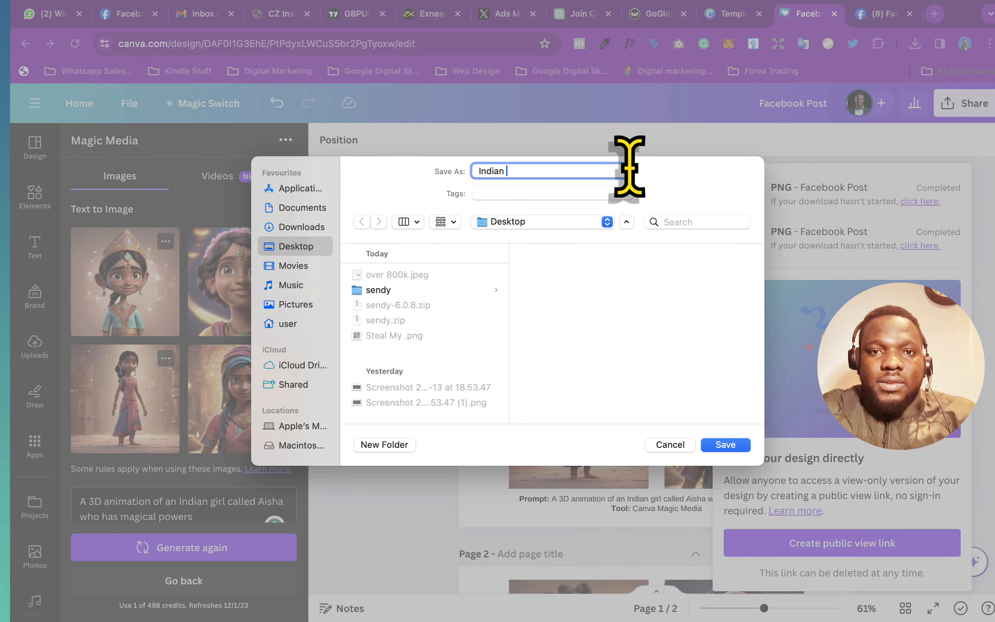
pyautogui.write('girl wi')
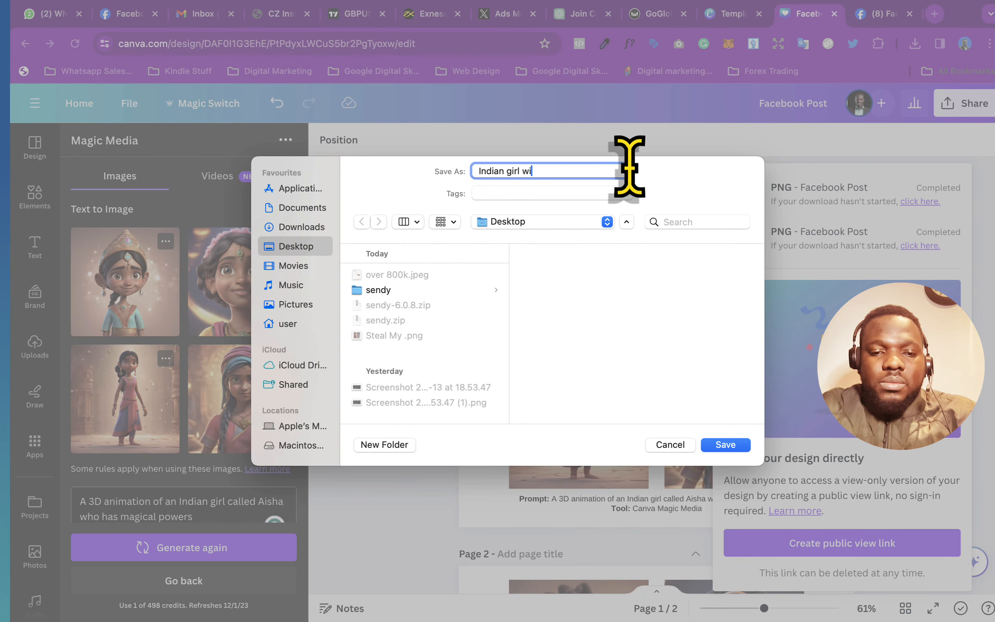
pyautogui.write('th magic')
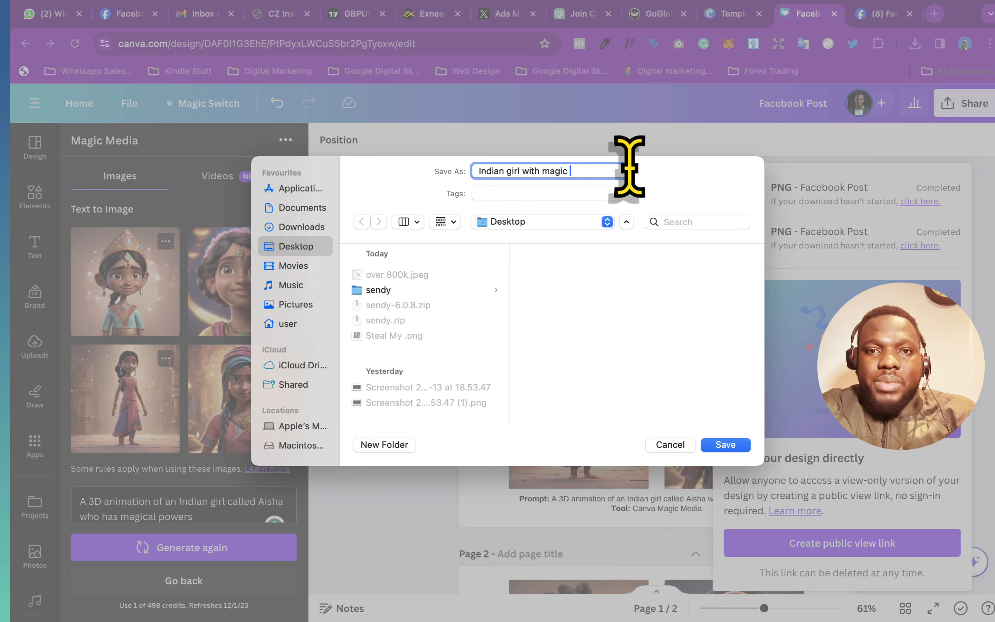
pyautogui.write('powers')
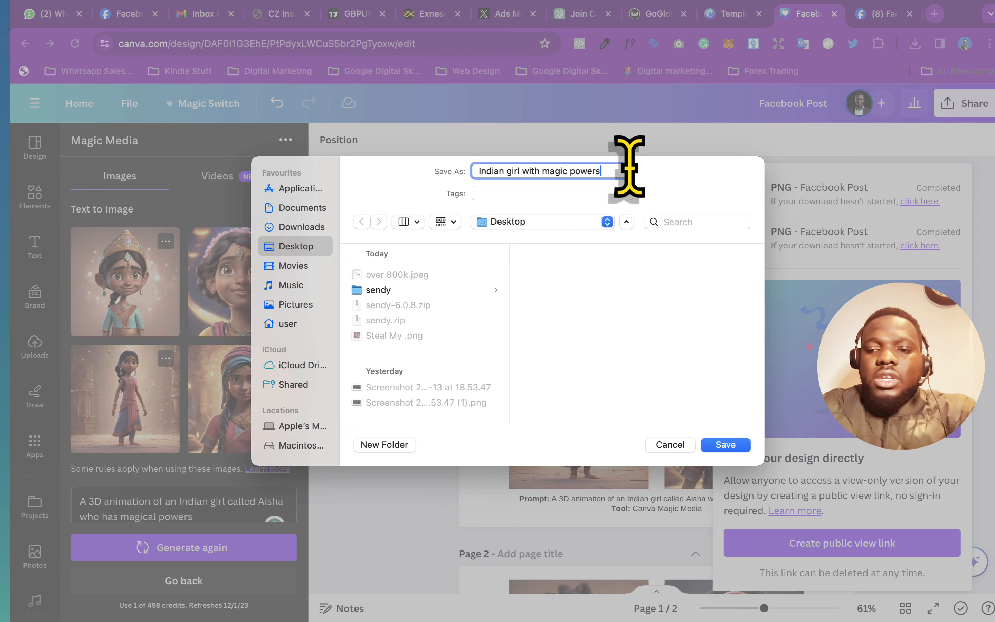